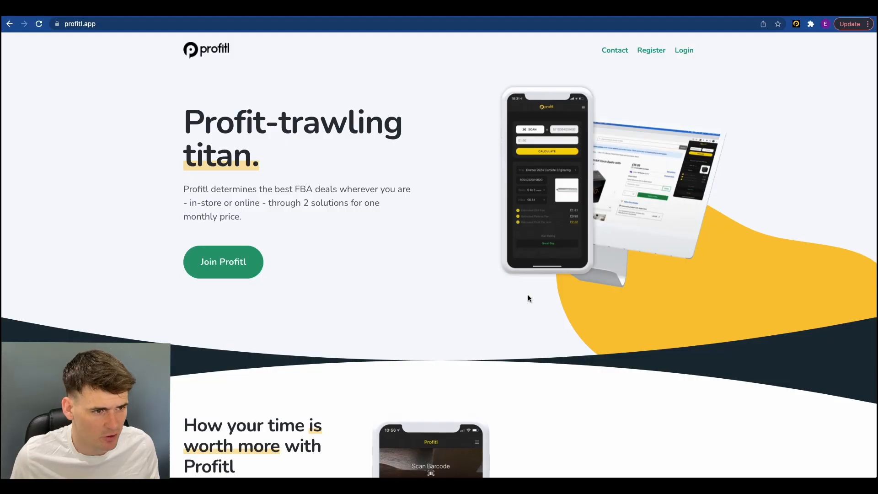
Sign in to the Profitl account and go to the empty Track profit calculator
click(684, 49)
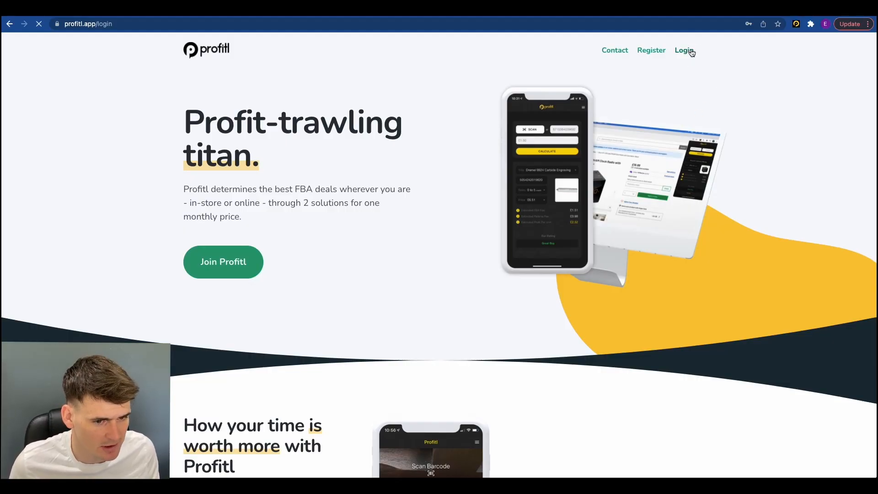
click(684, 49)
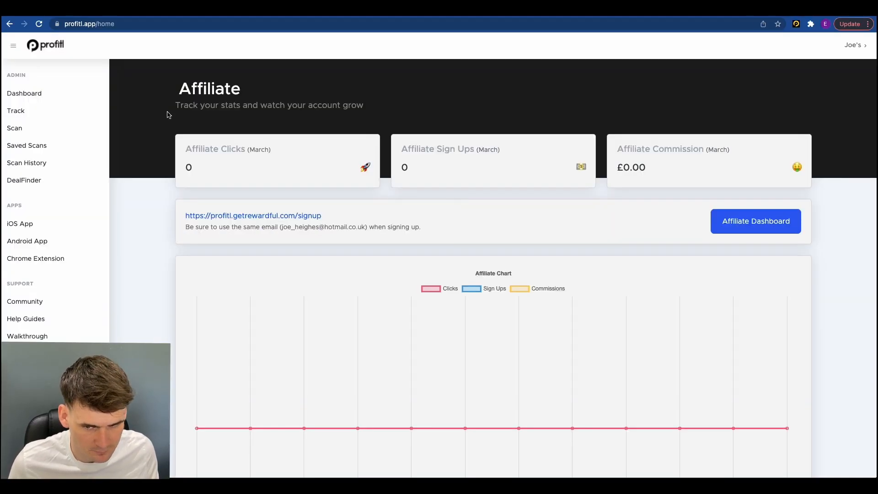
click(16, 111)
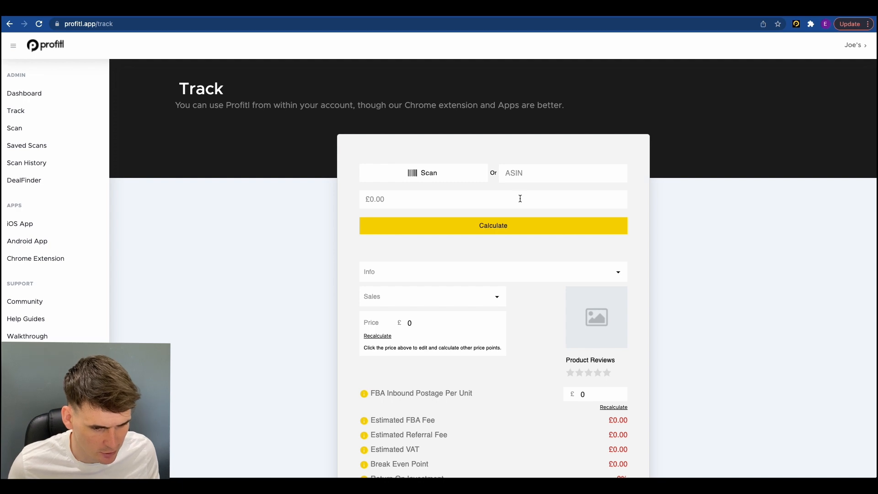
Show the MATCHLESS dog toy in the extension's Track view with its full product details expanded
scroll(down, 3)
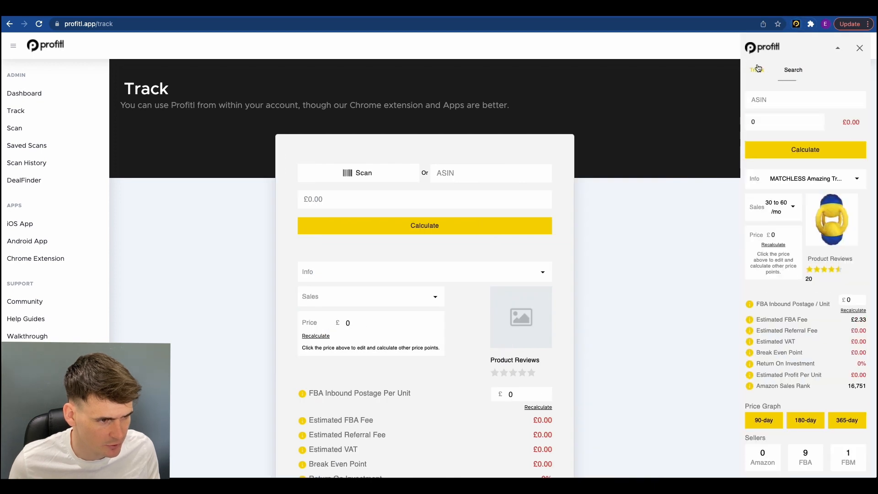
click(757, 70)
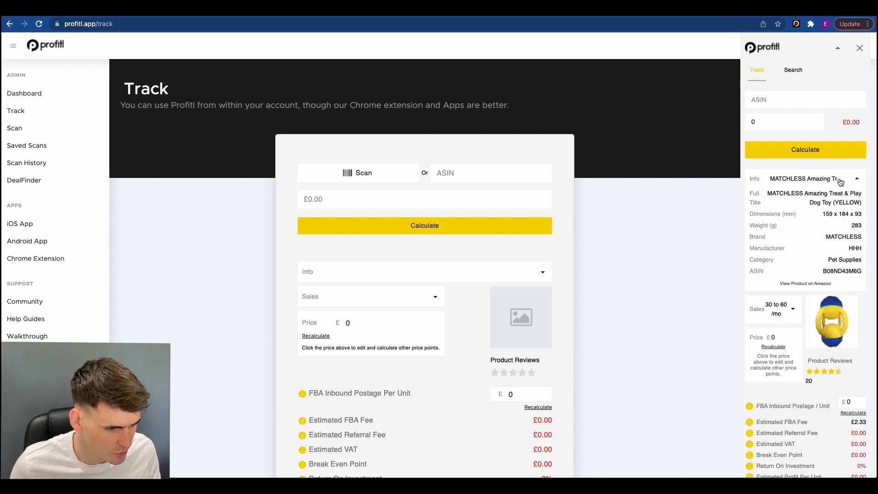
click(856, 178)
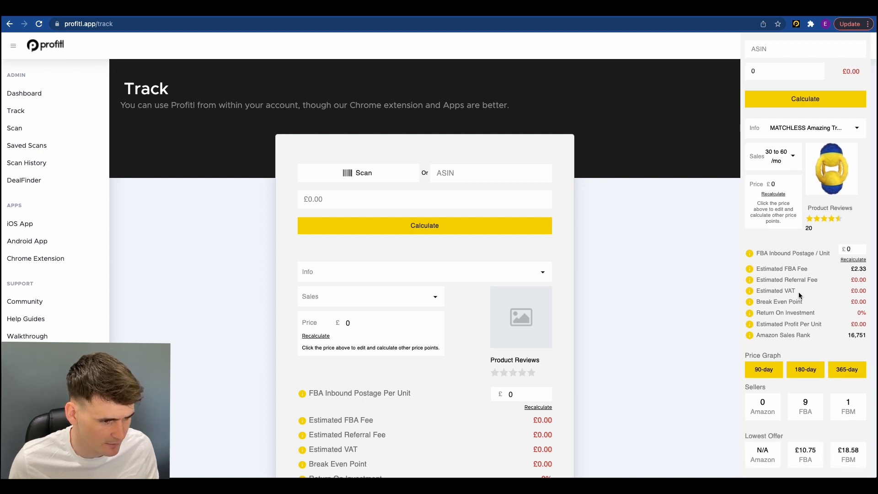
mouse_move(808, 306)
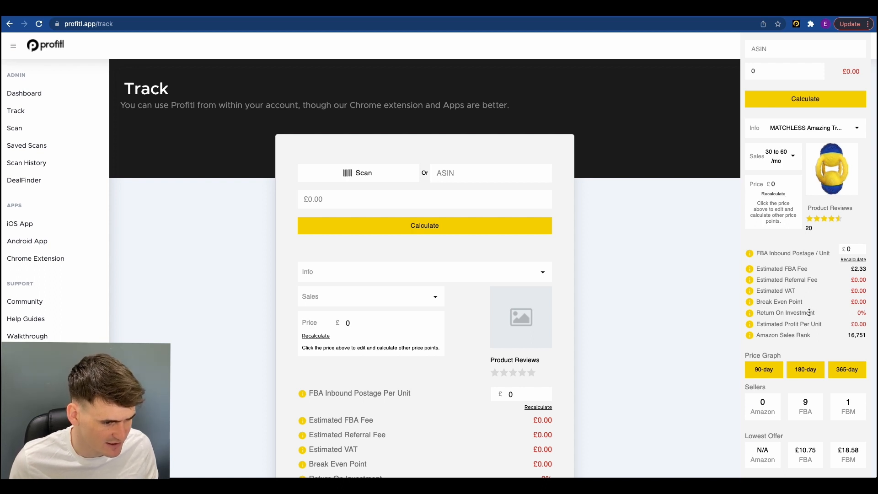
mouse_move(822, 326)
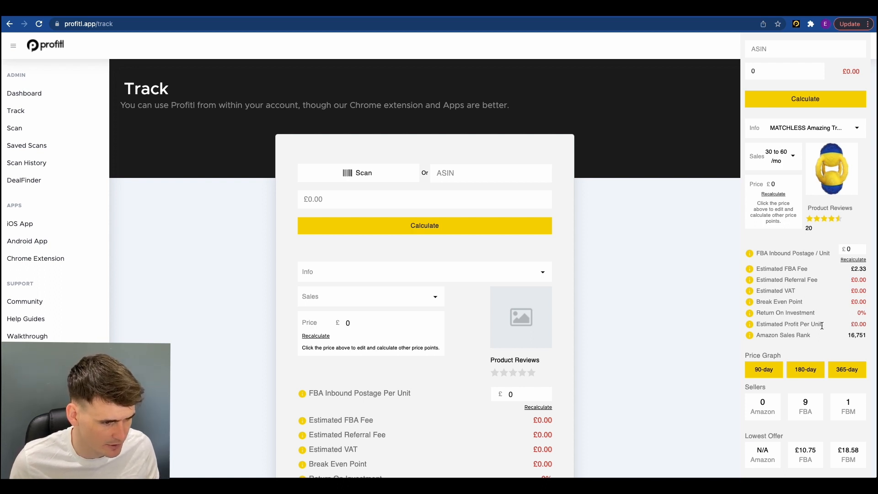
Review the toy's fees, price graph, sellers, lowest offers and warnings
scroll(down, 3)
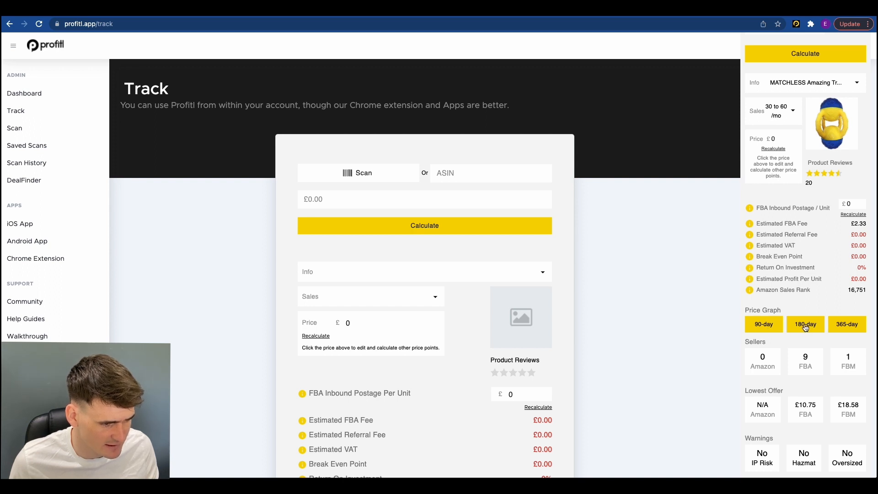
scroll(down, 3)
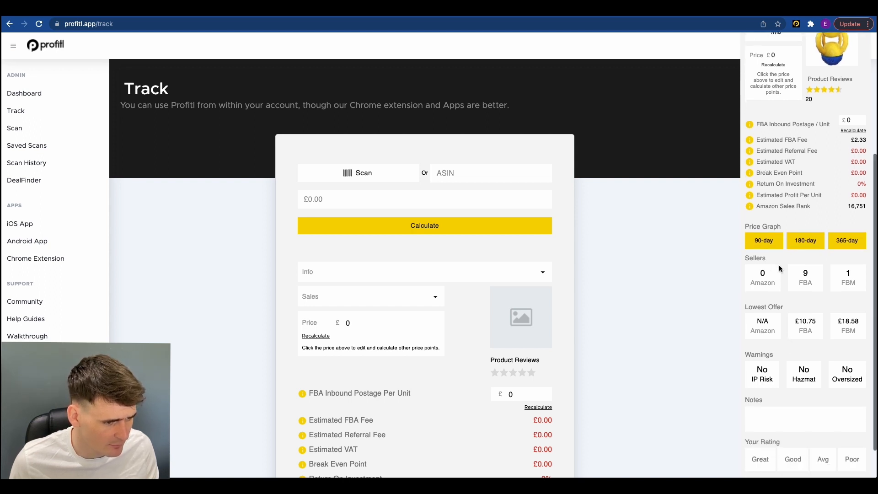
mouse_move(762, 285)
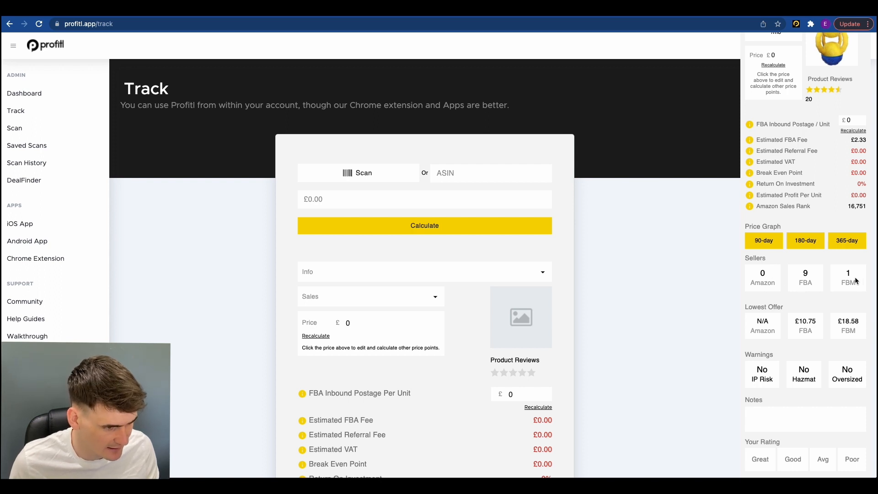
scroll(down, 3)
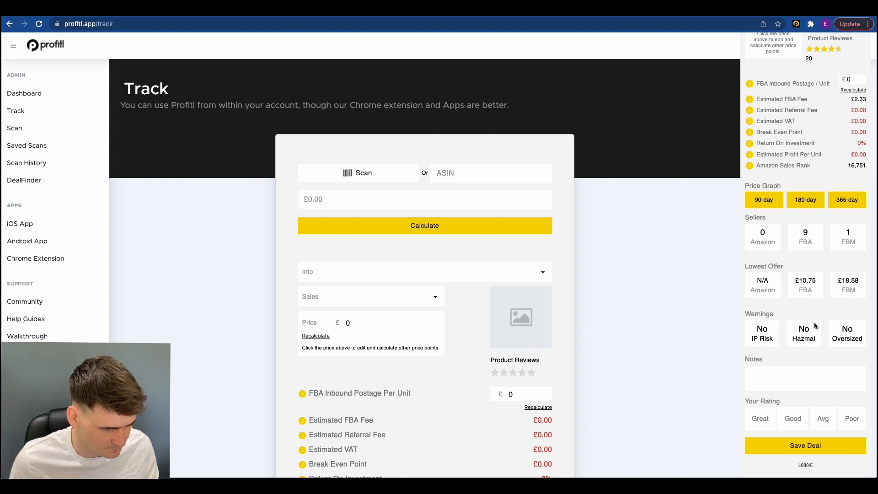
mouse_move(774, 329)
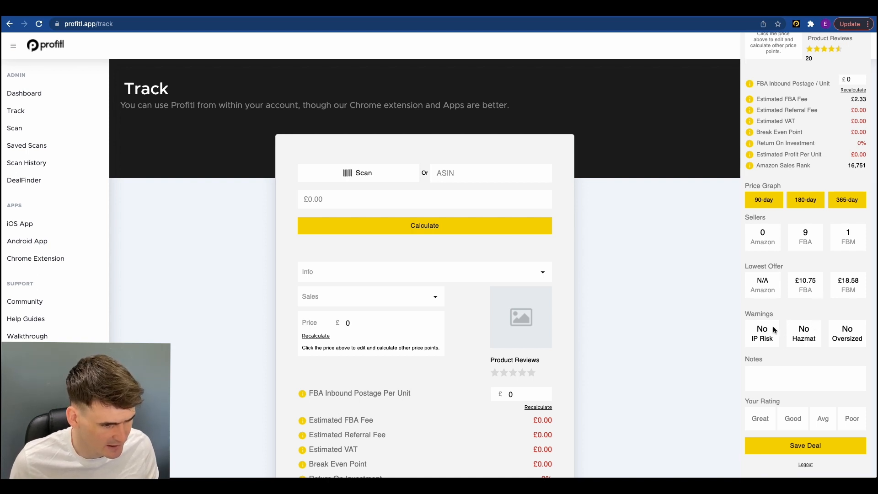
mouse_move(768, 341)
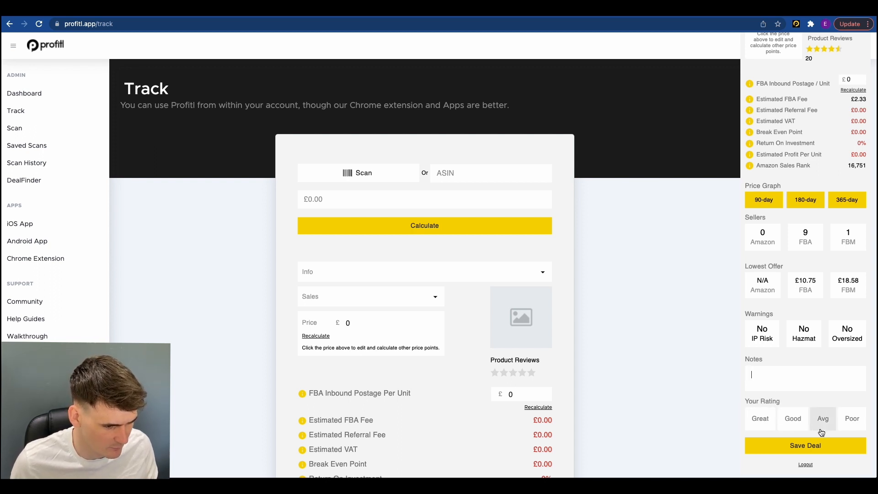
mouse_move(234, 187)
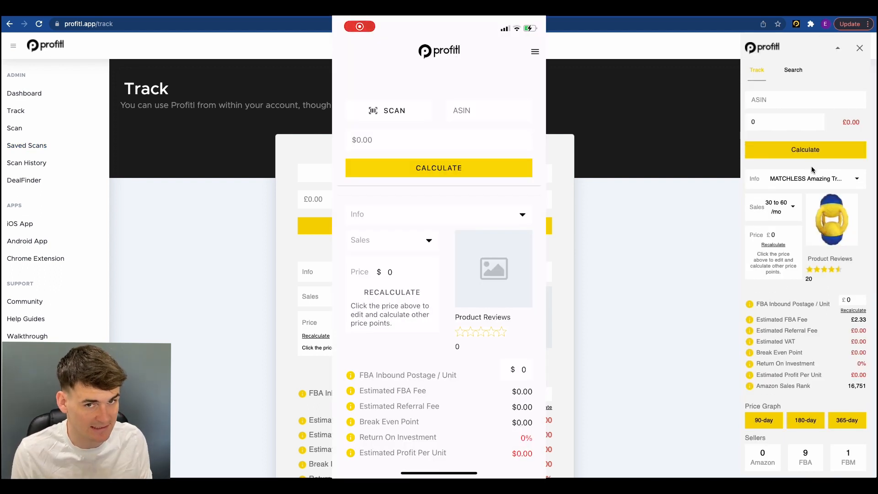
scroll(down, 3)
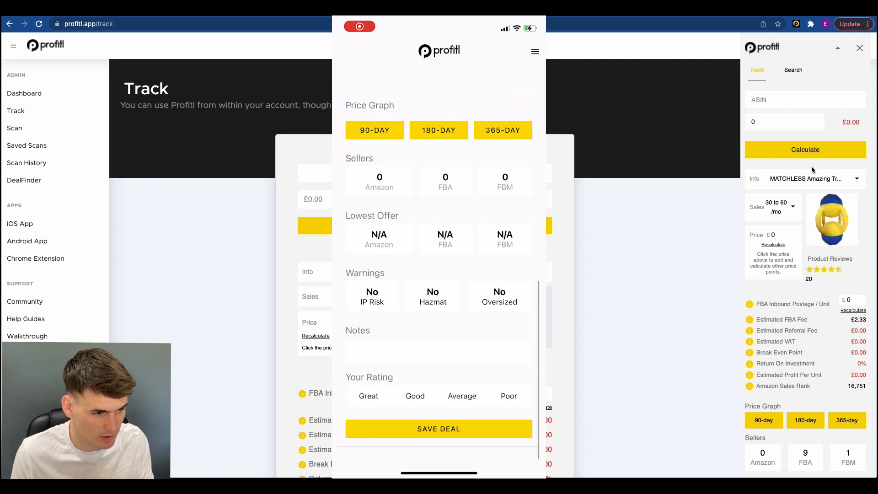
click(533, 51)
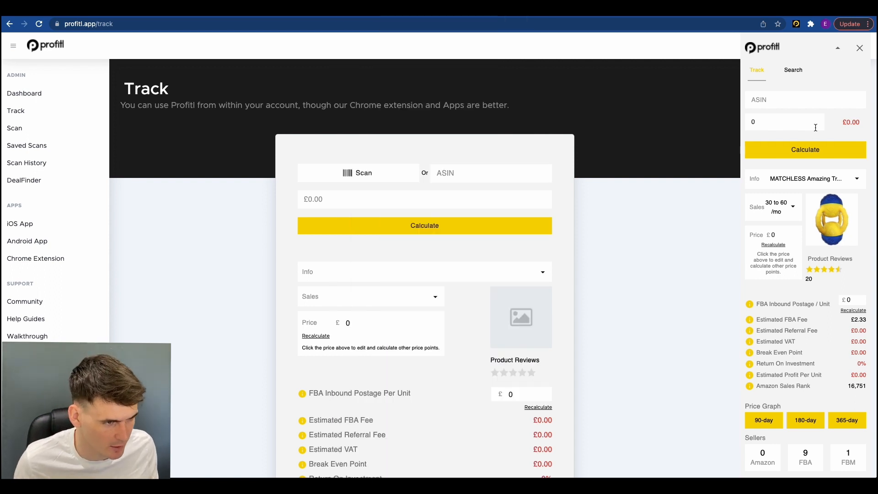
View the extension's Search by product title, then close the extension panel
click(793, 69)
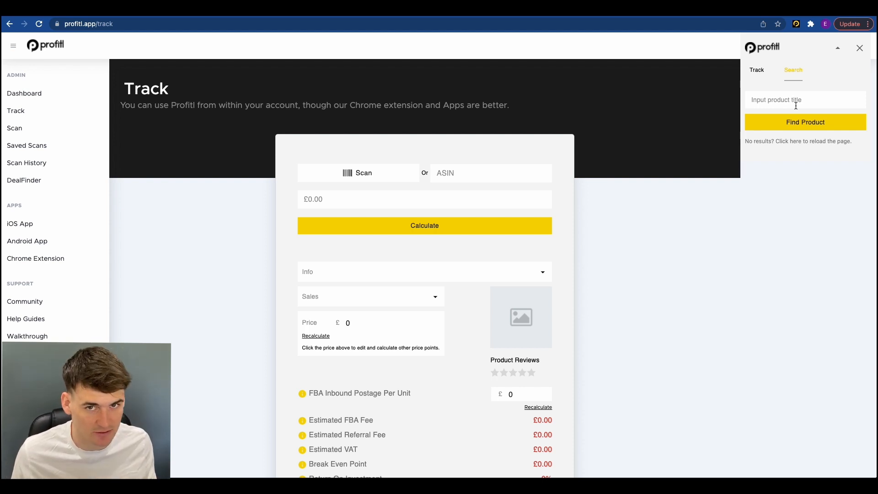
click(860, 48)
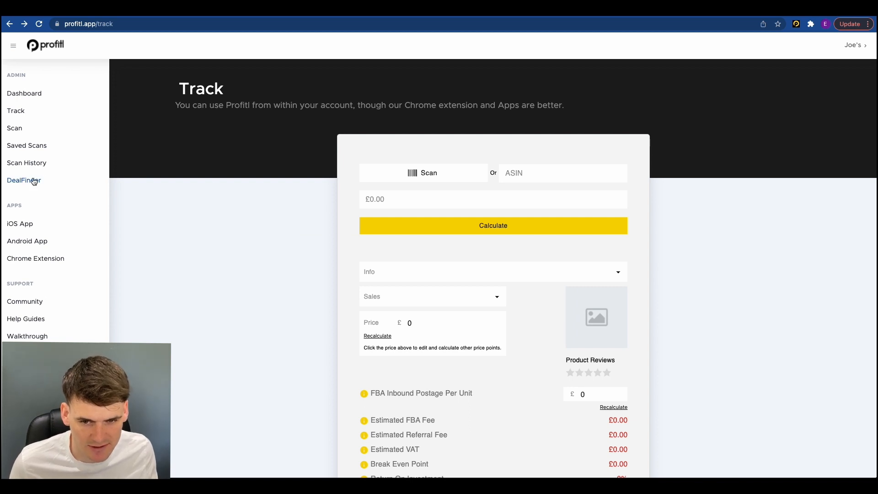
Show the DealFinder table of potential FBA deals from the sidebar
click(24, 181)
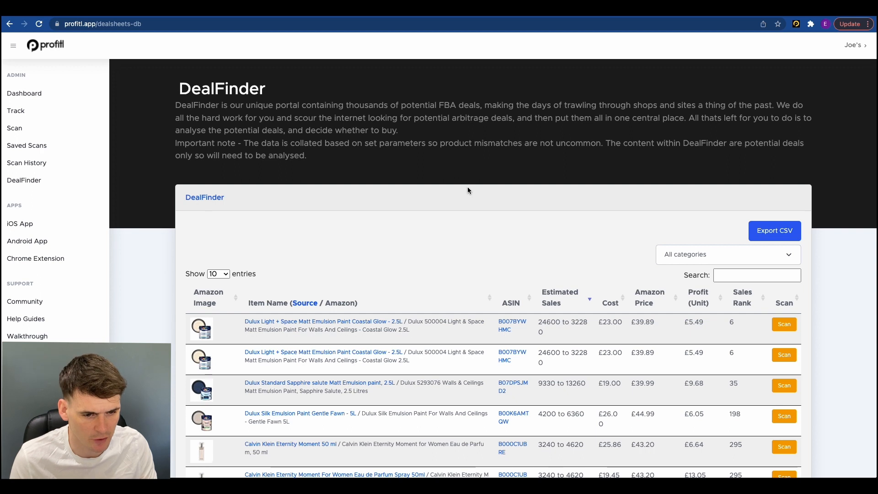
mouse_move(470, 219)
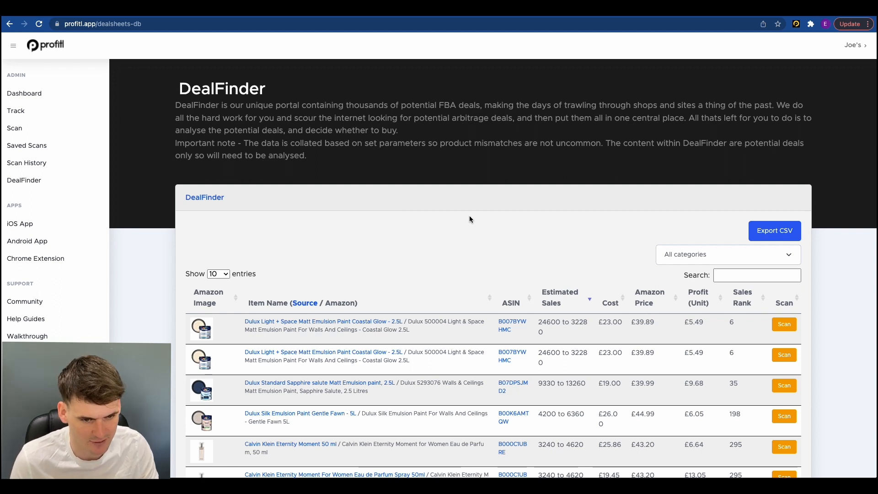
Filter the DealFinder deals to the Pet category
click(727, 254)
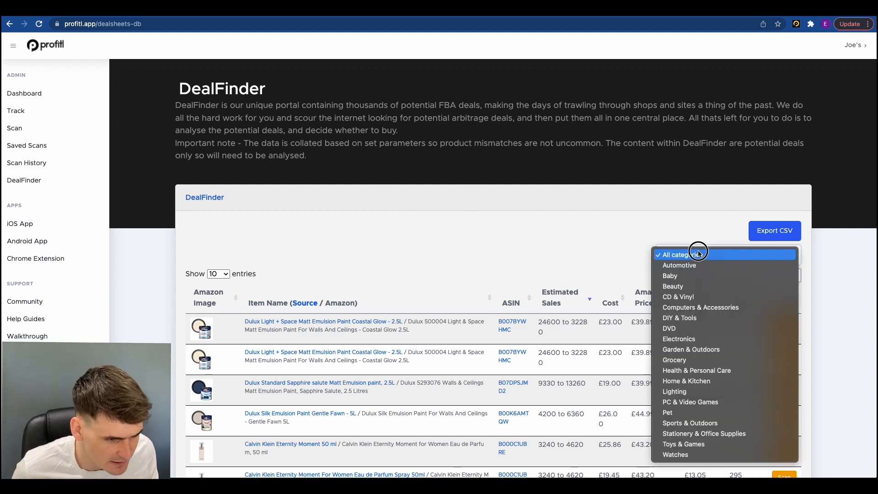
mouse_move(713, 317)
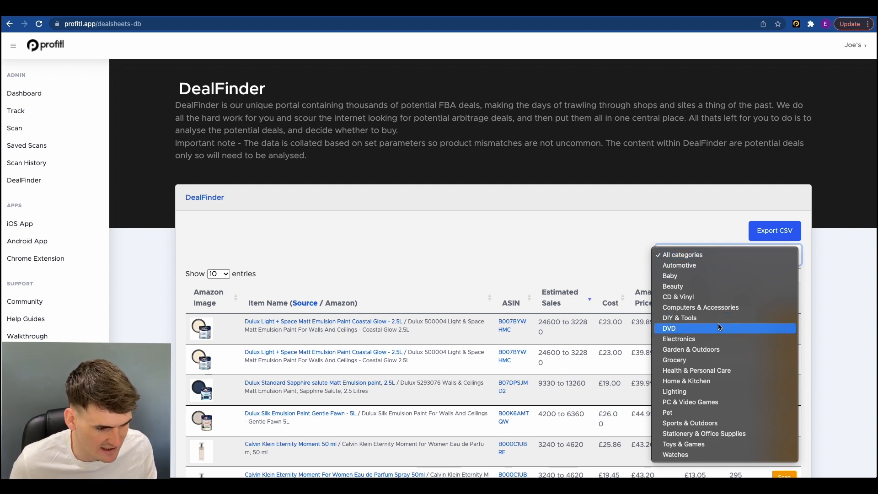
mouse_move(723, 443)
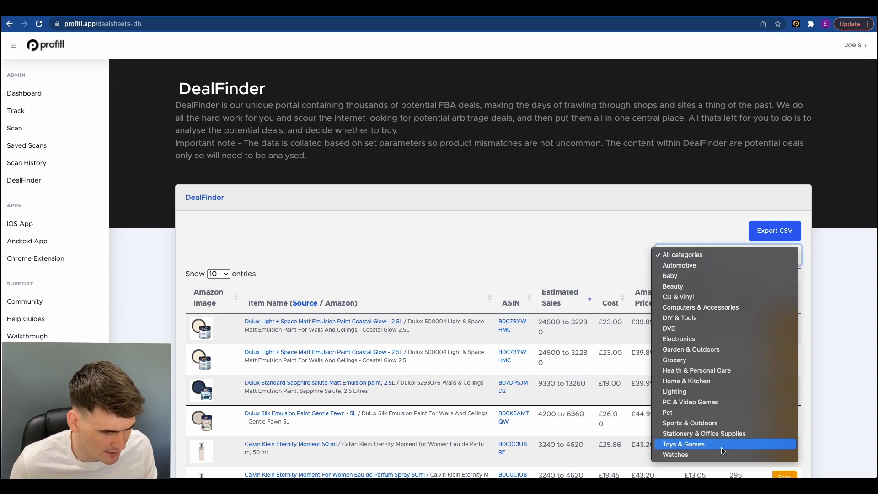
mouse_move(707, 375)
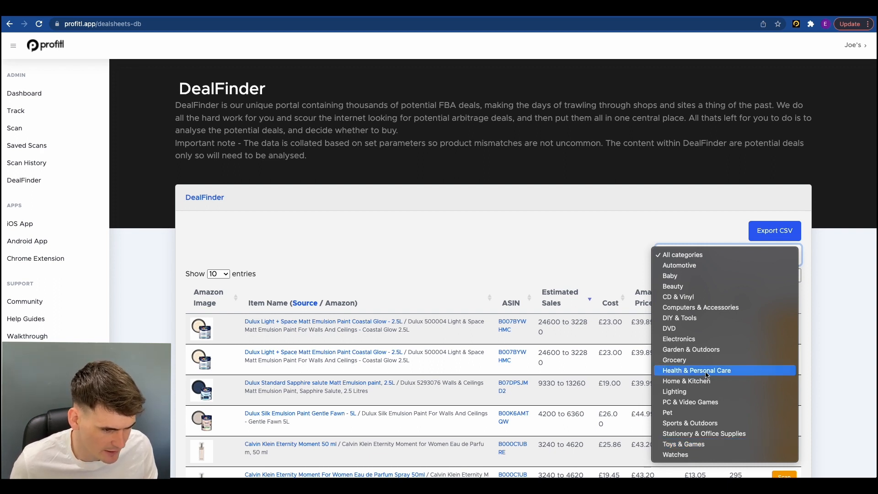
mouse_move(674, 360)
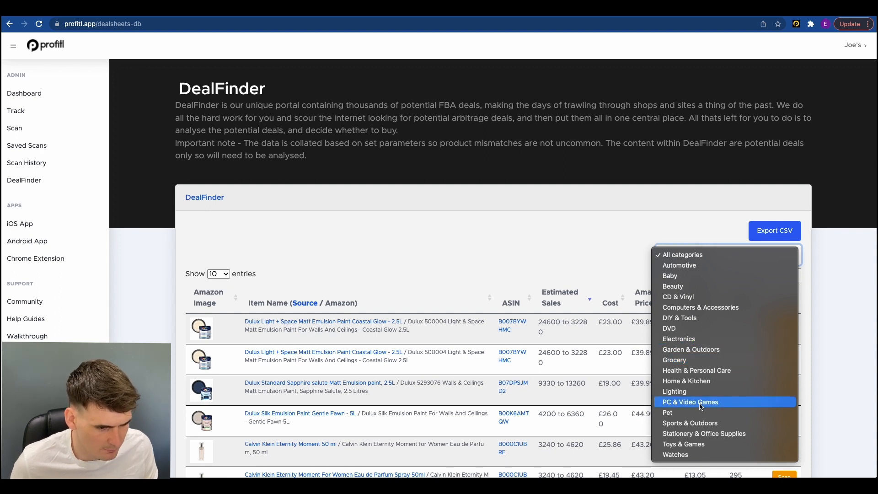
mouse_move(689, 413)
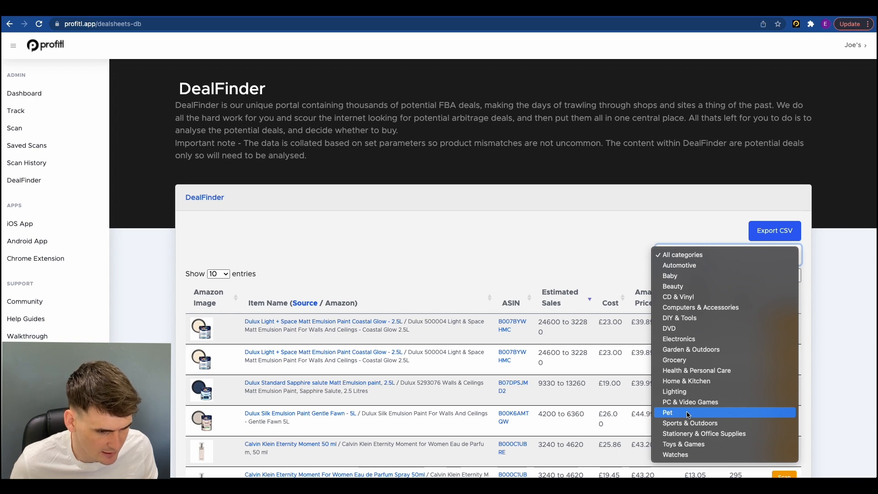
click(667, 413)
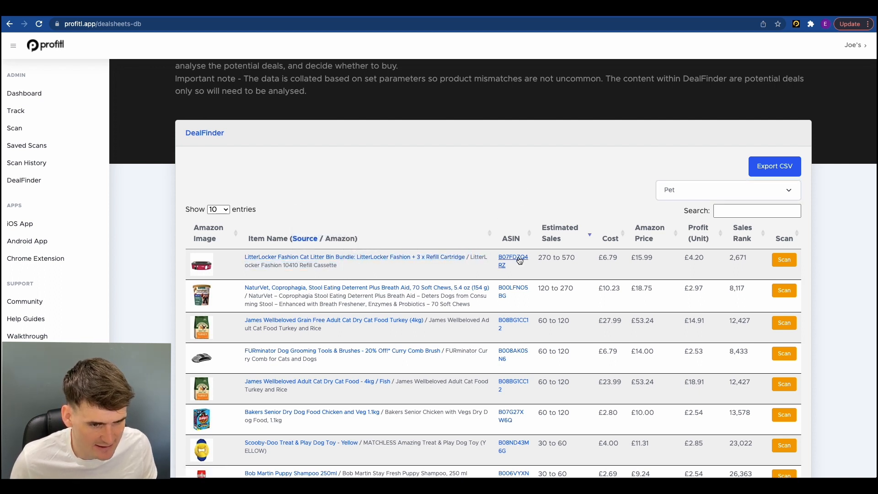
mouse_move(557, 268)
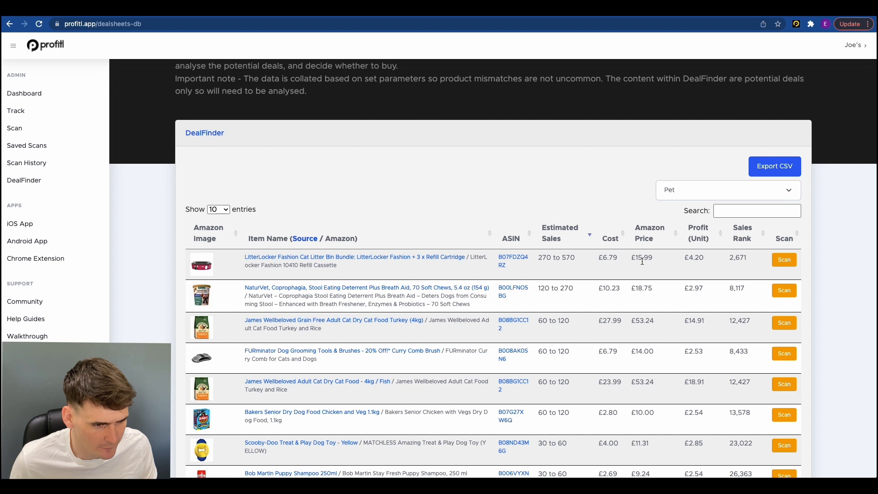
mouse_move(645, 258)
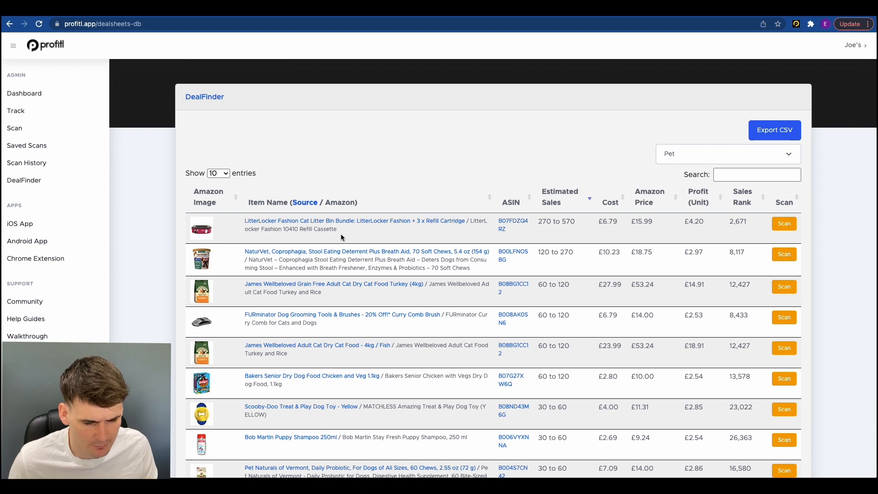
mouse_move(264, 223)
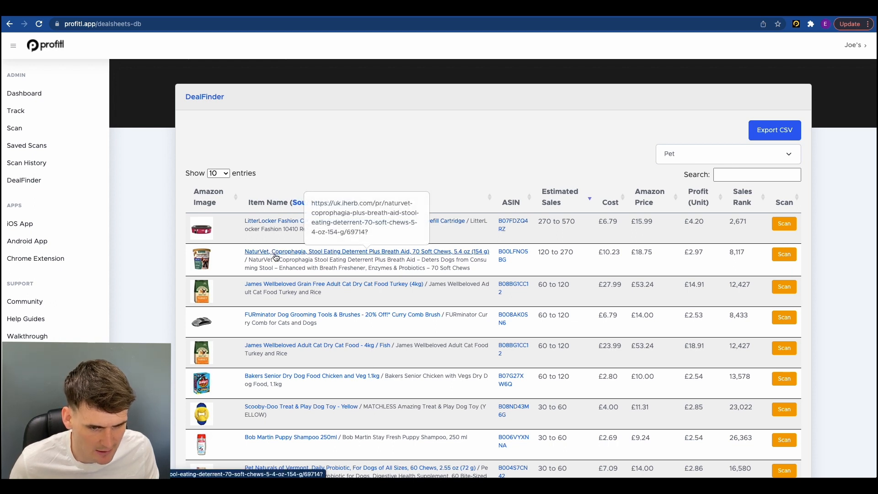
mouse_move(441, 257)
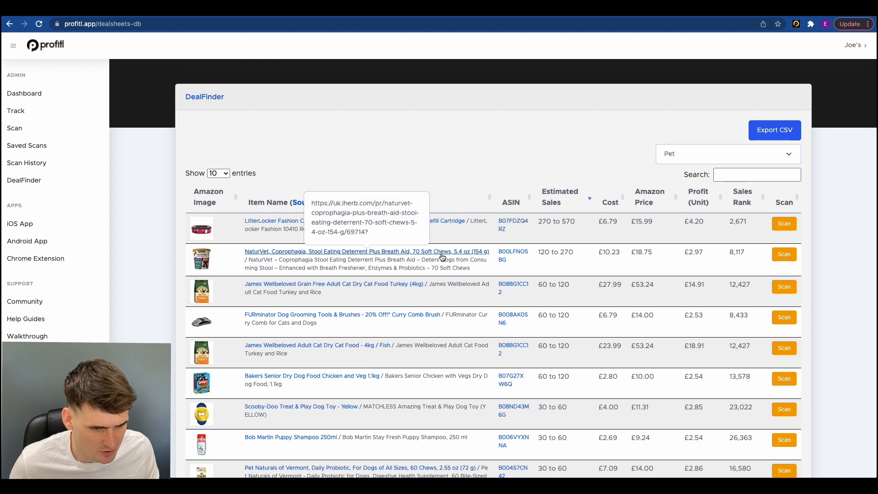
mouse_move(614, 265)
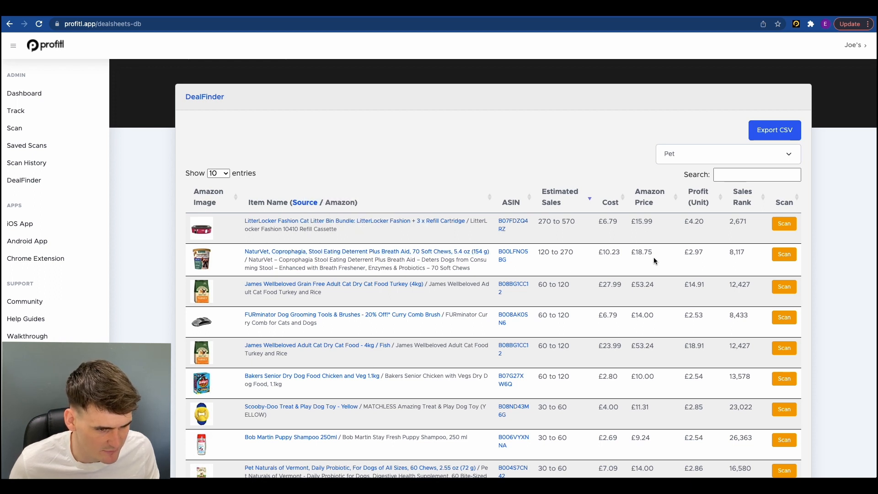
mouse_move(667, 274)
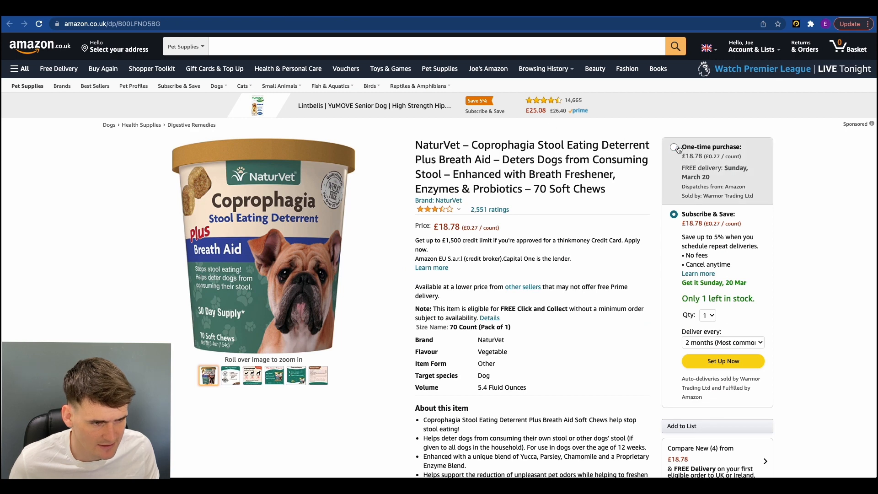
Select the one-time purchase option on the NaturVet Coprophagia chews Amazon listing
click(674, 148)
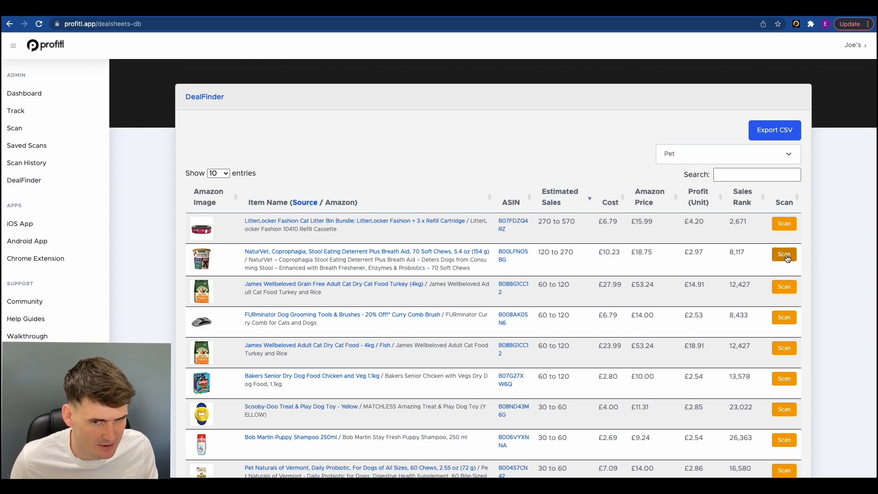
Scan the NaturVet deal into Track at £10.23 cost and calculate its fees and £15.78 break-even
click(784, 255)
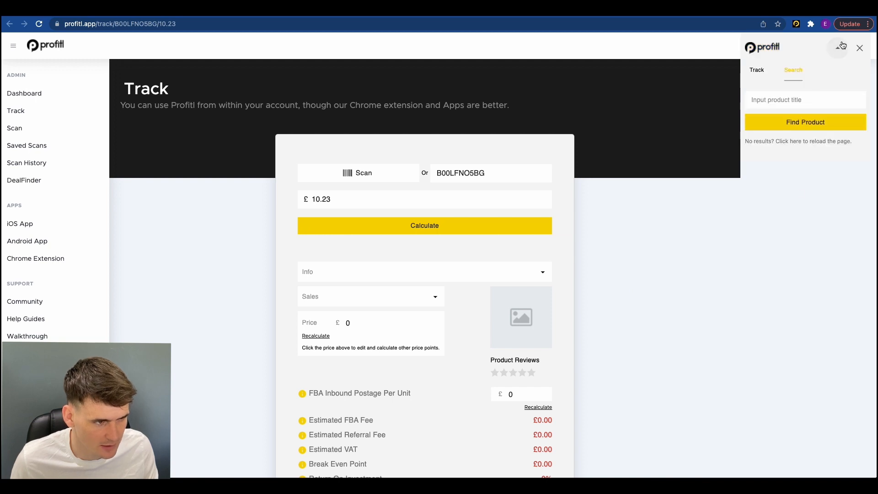
click(860, 47)
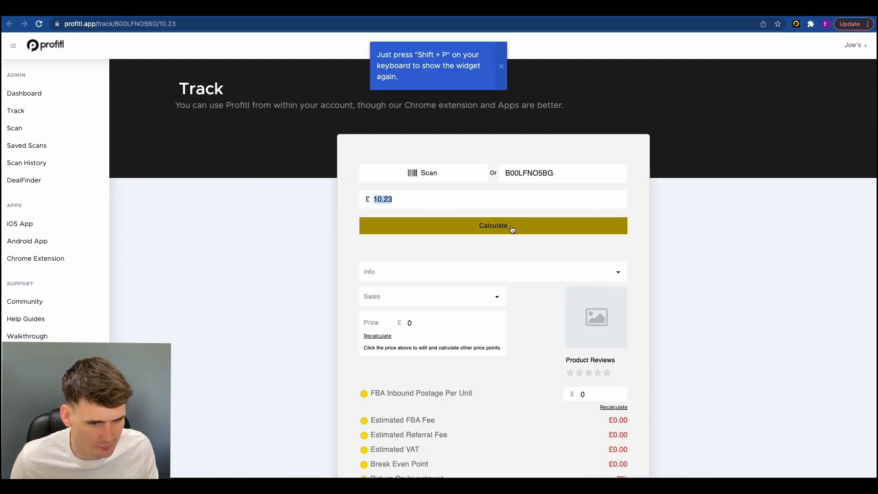
click(493, 225)
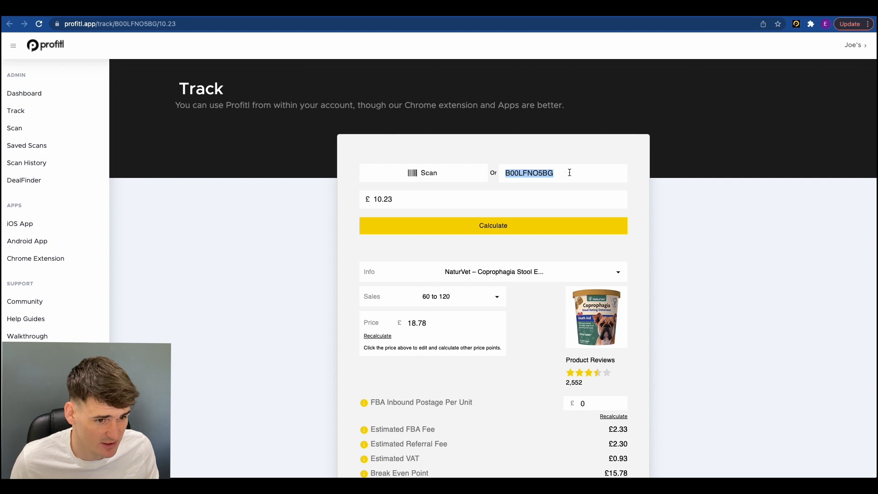
Run the NaturVet ASIN in the extension at £10.23 cost, giving £3.00 profit and 29% ROI
click(795, 23)
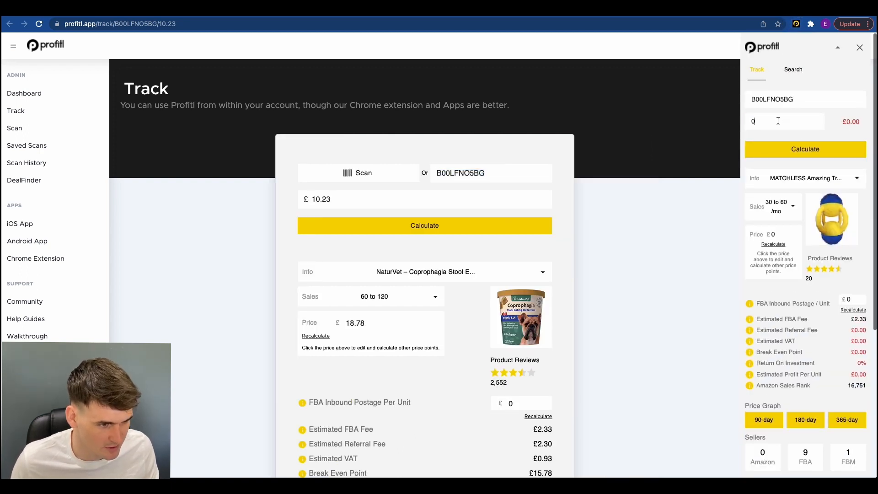
text(10.2)
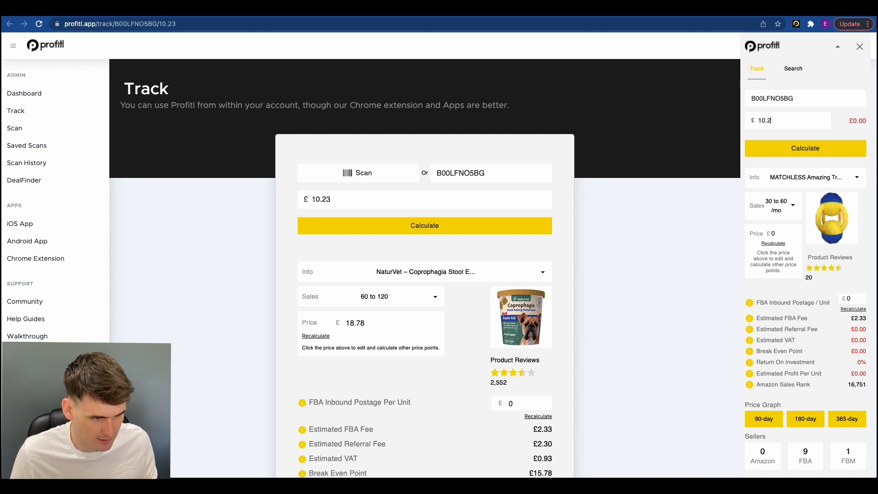
click(805, 148)
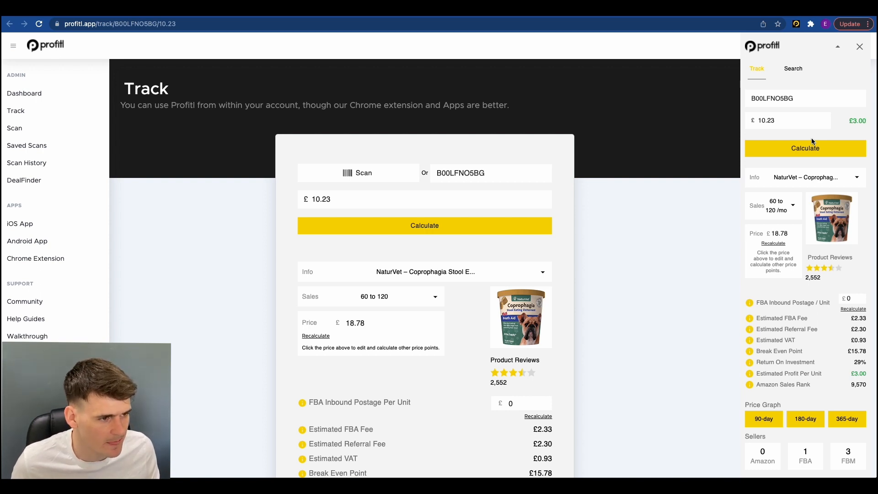
click(857, 177)
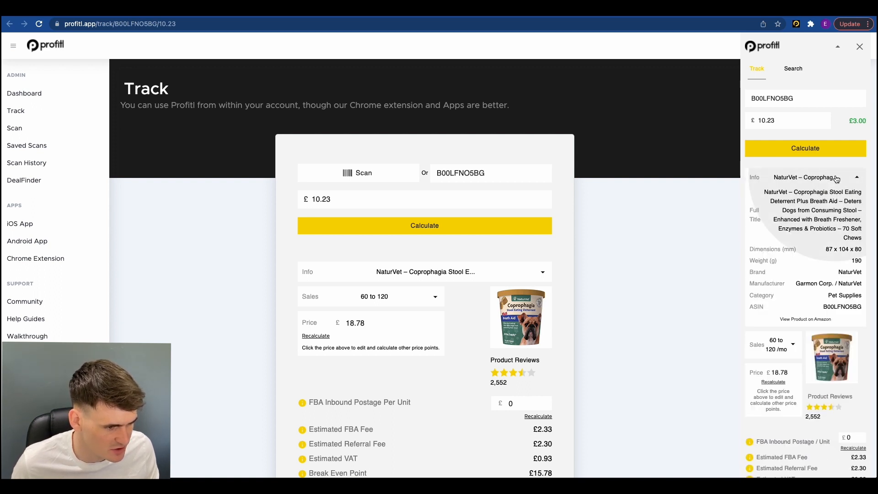
click(842, 177)
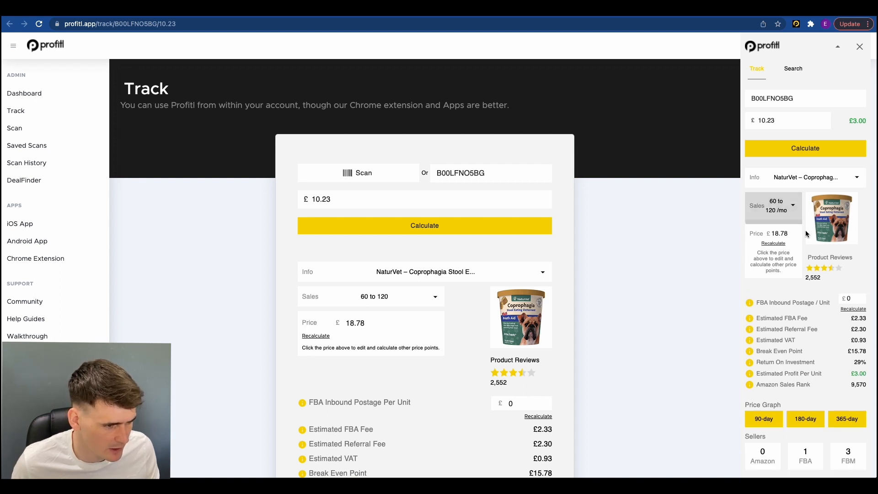
mouse_move(833, 277)
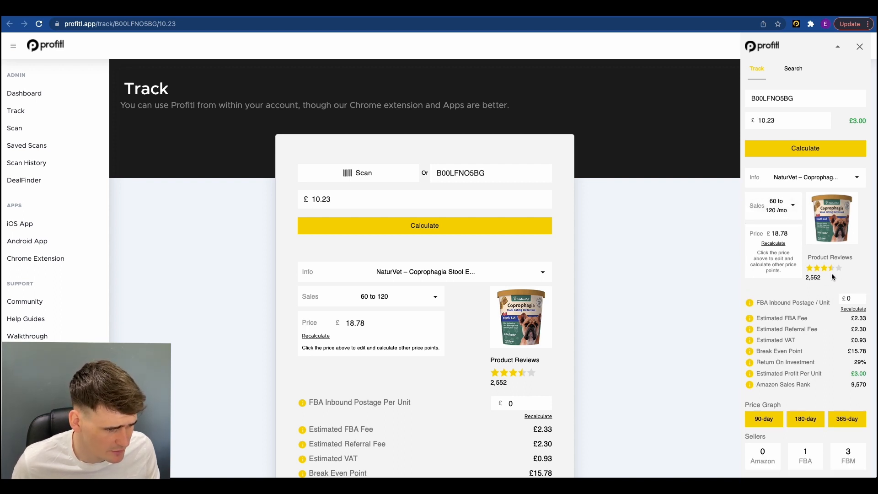
mouse_move(829, 272)
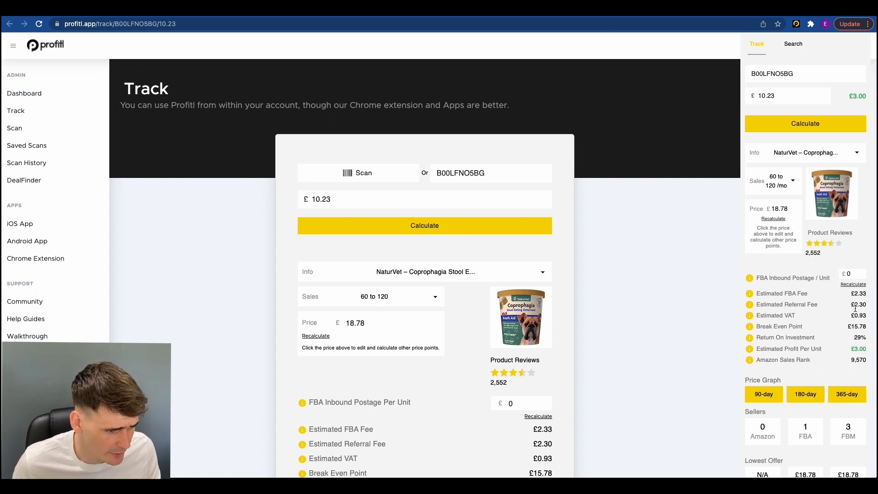
mouse_move(821, 319)
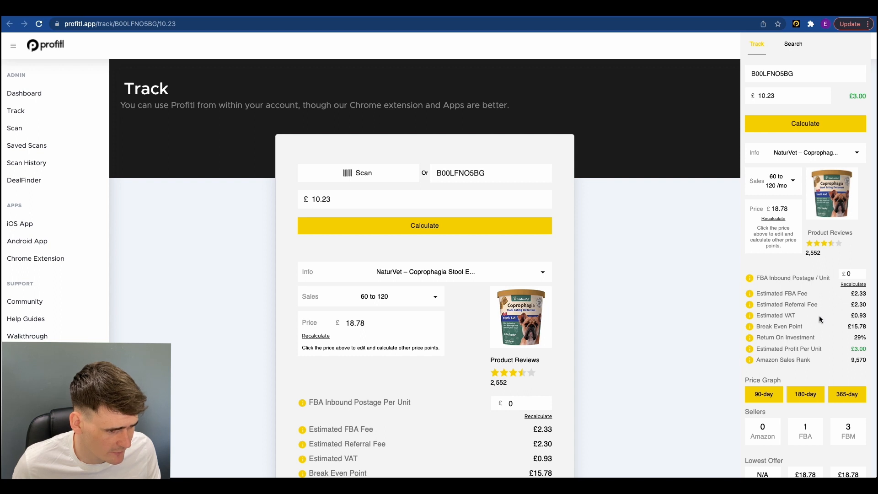
mouse_move(866, 318)
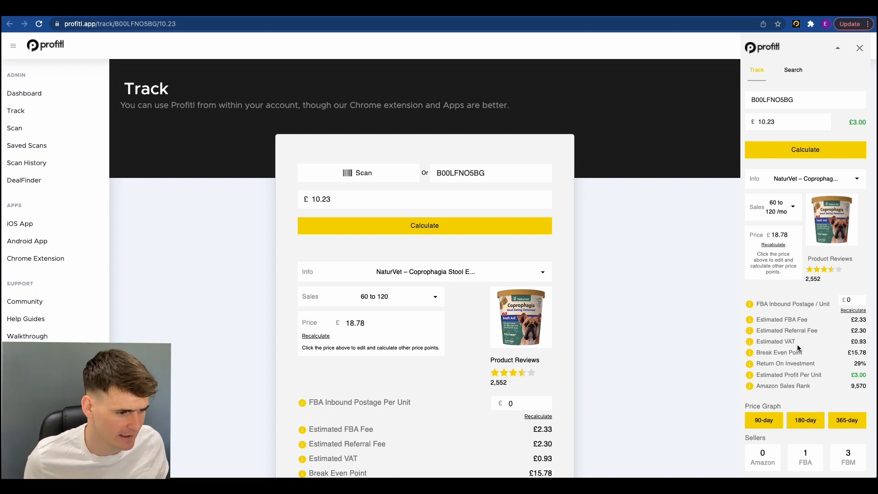
scroll(down, 3)
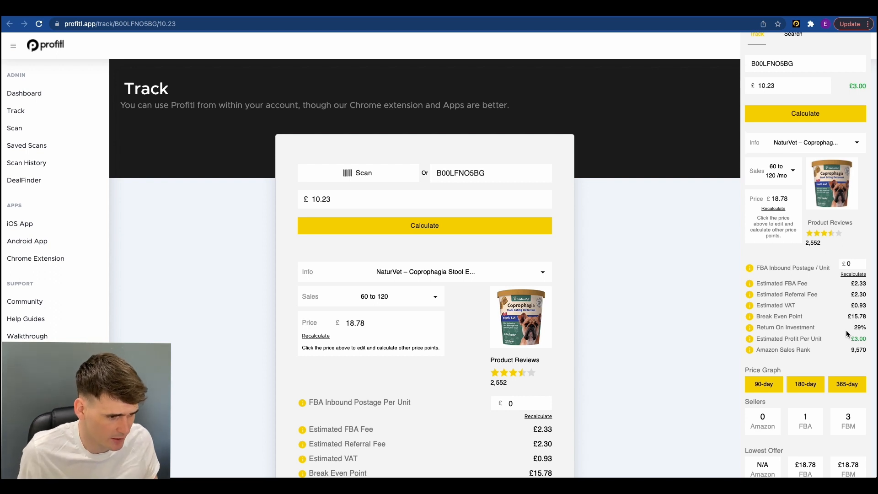
mouse_move(852, 331)
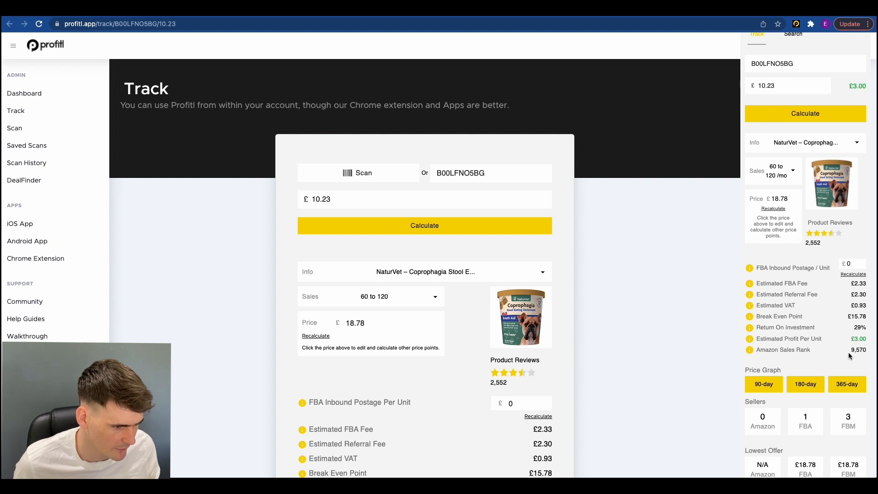
scroll(down, 3)
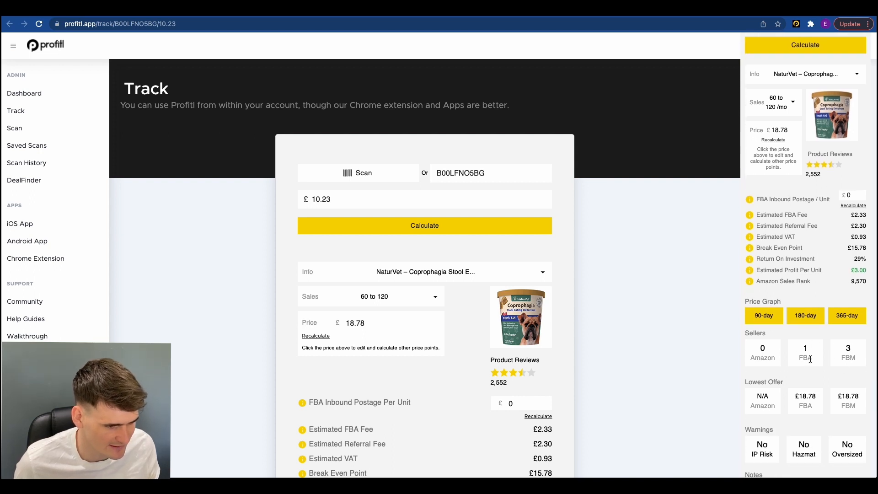
scroll(down, 3)
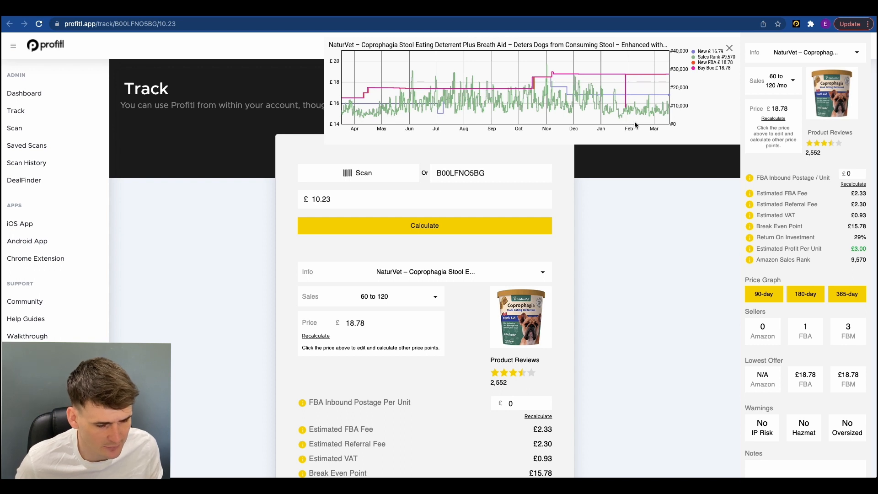
mouse_move(458, 109)
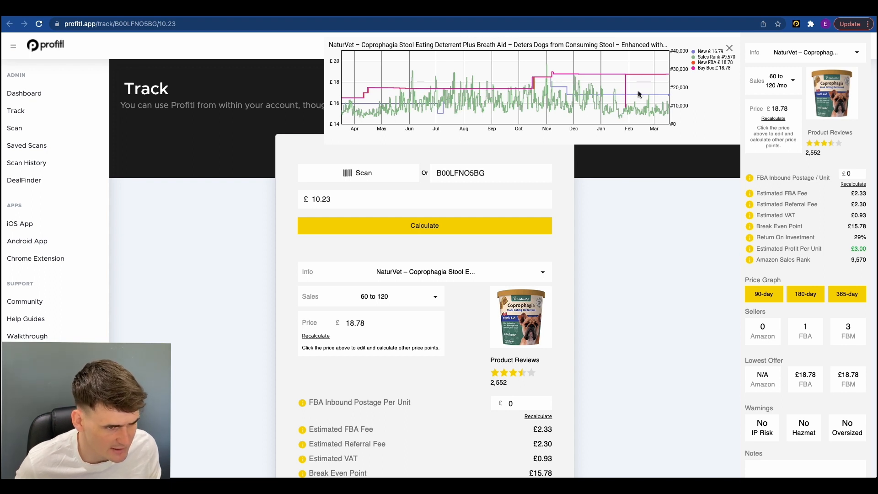
mouse_move(663, 79)
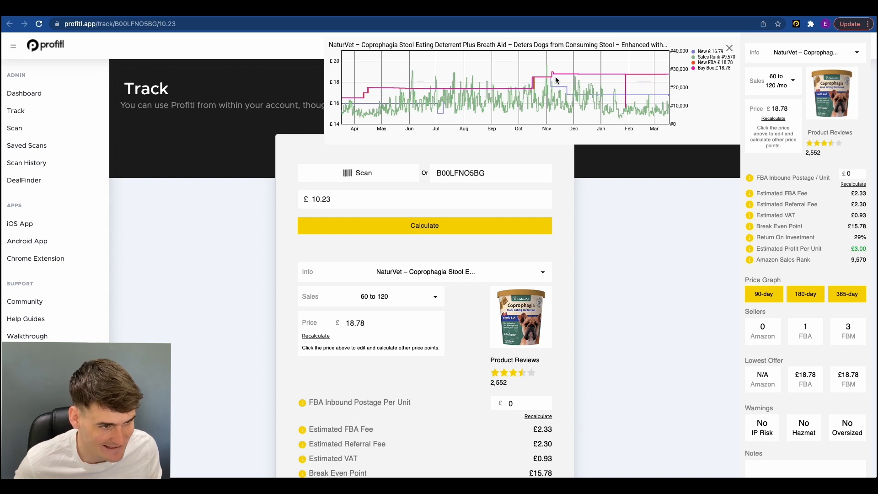
mouse_move(501, 83)
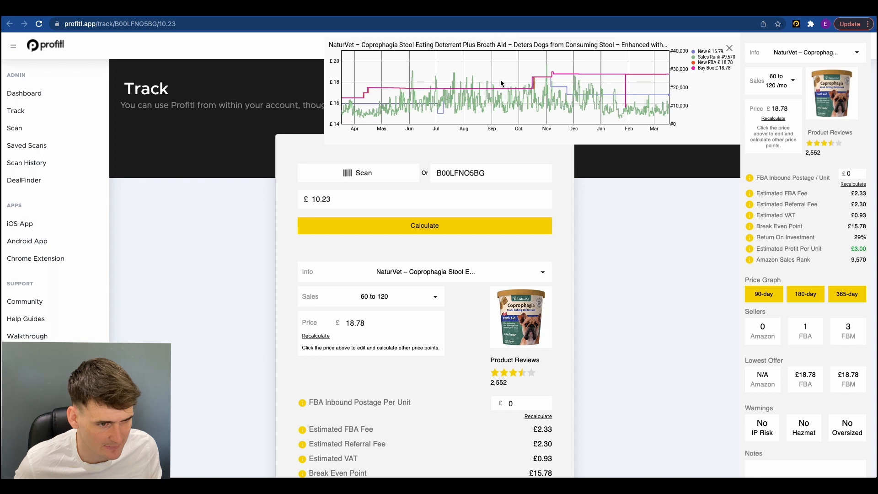
mouse_move(647, 100)
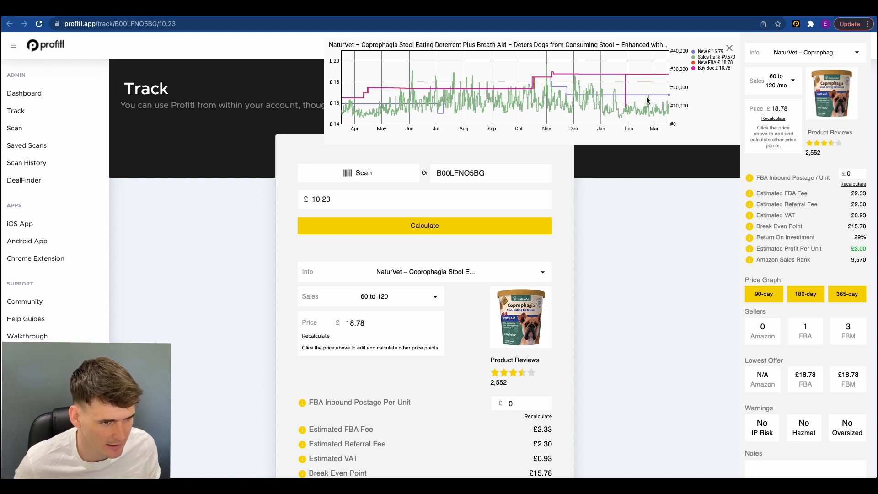
mouse_move(625, 108)
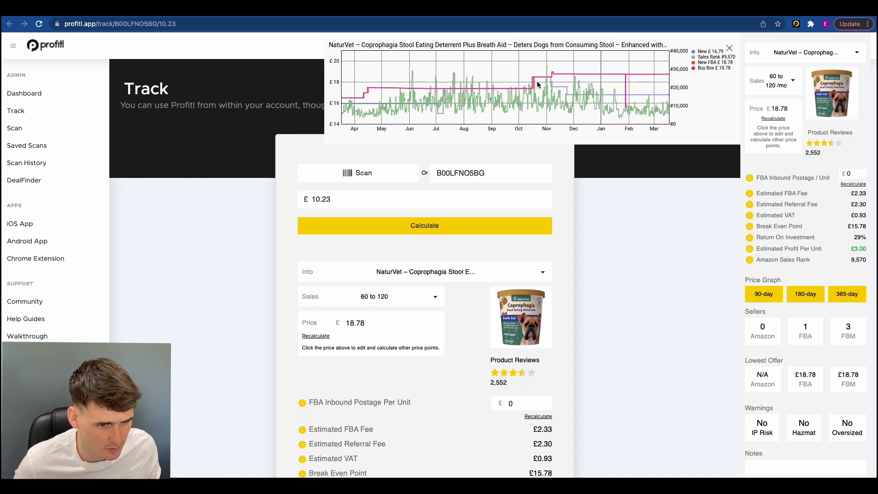
mouse_move(667, 77)
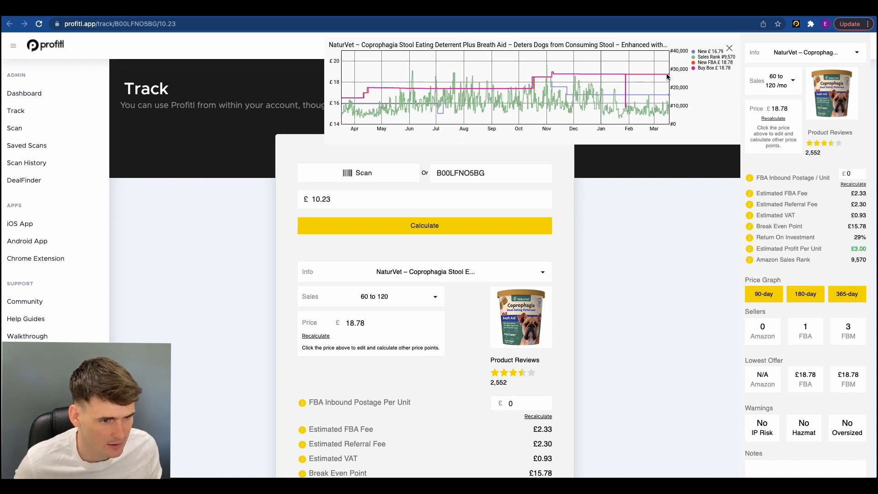
mouse_move(555, 77)
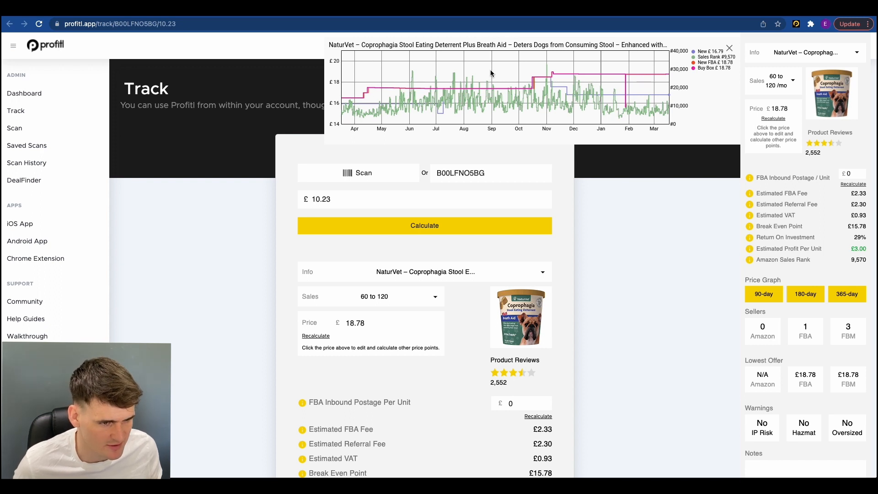
mouse_move(633, 79)
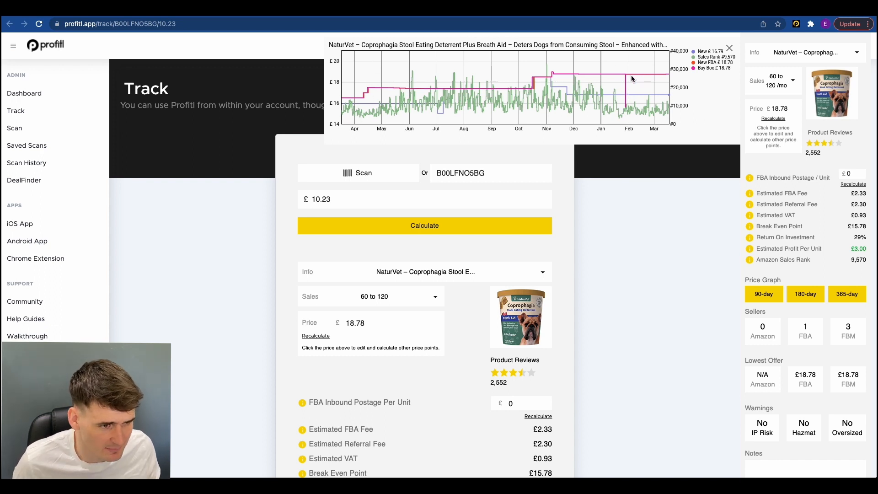
mouse_move(597, 85)
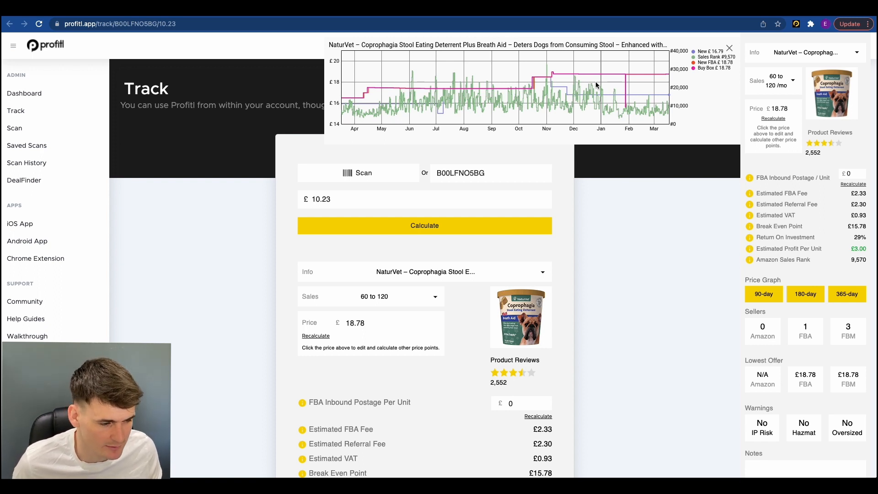
mouse_move(599, 84)
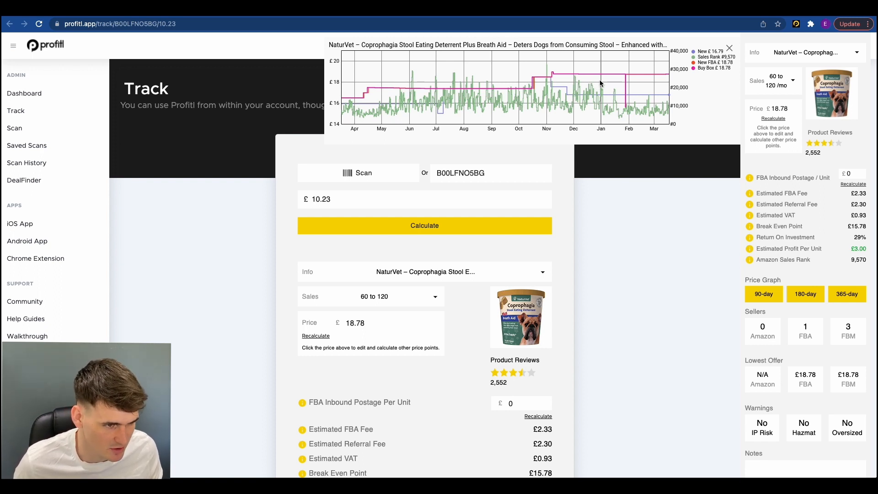
mouse_move(605, 77)
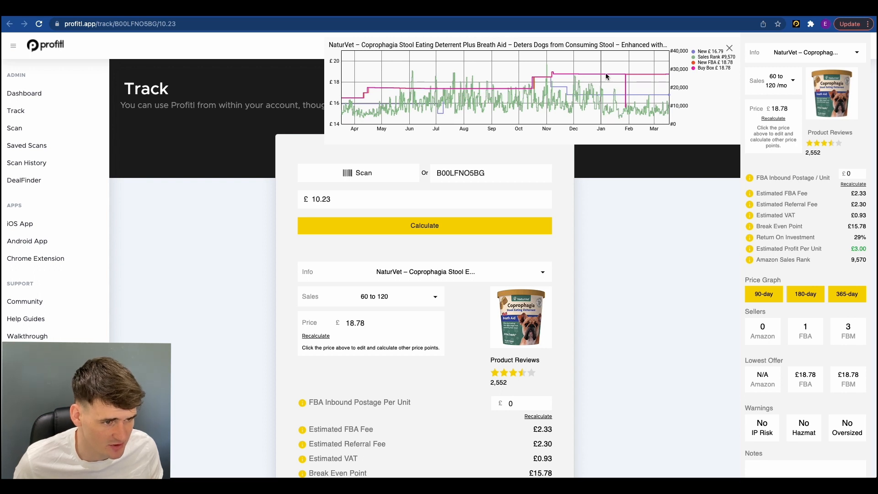
mouse_move(571, 81)
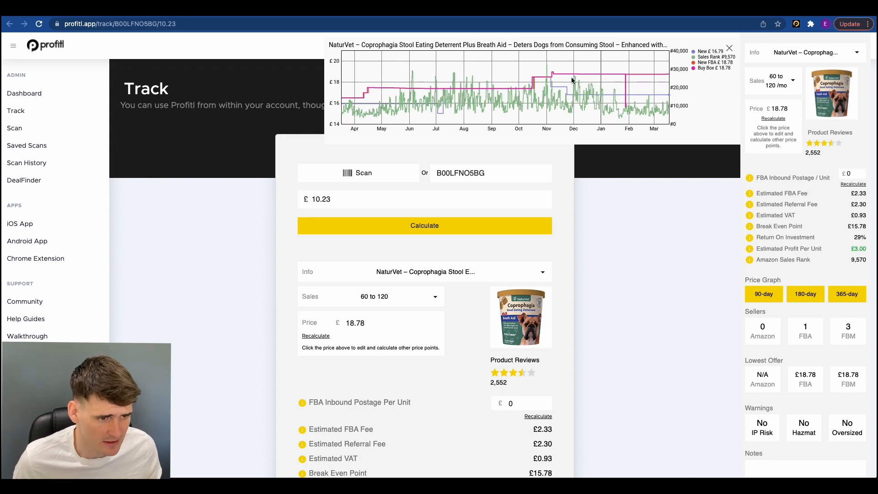
mouse_move(680, 127)
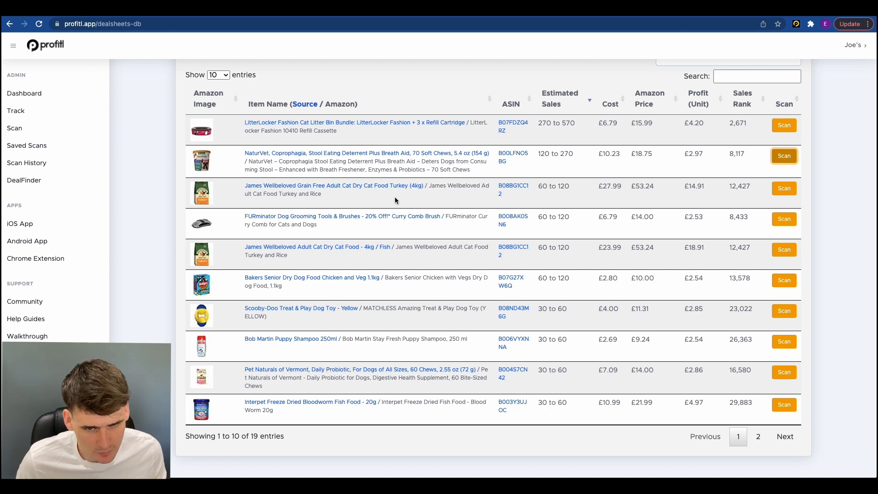
Load the MATCHLESS Scooby-Doo dog toy deal from the sheet into Track at £4 cost
scroll(down, 3)
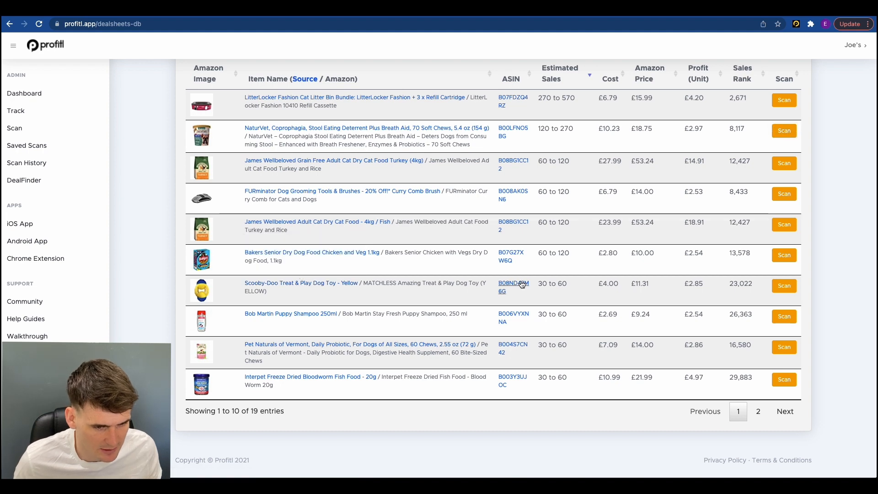
click(301, 282)
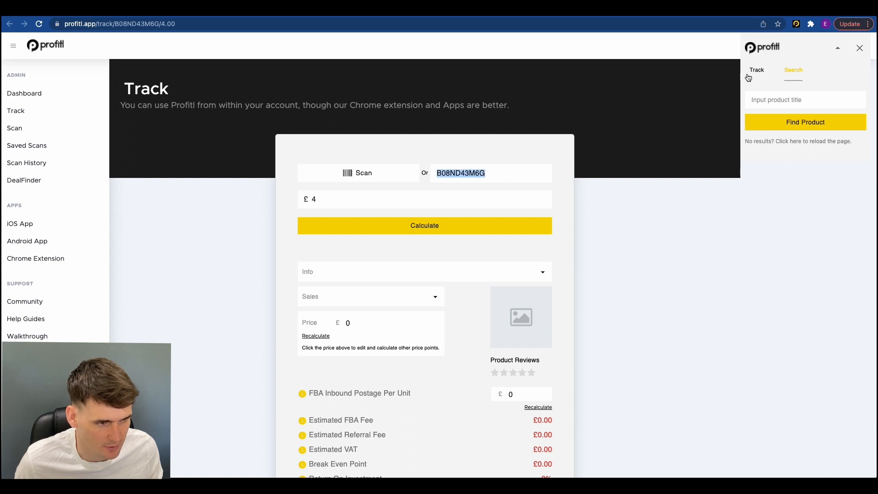
Track the toy at £4 cost: £11.31 price, £2.85 profit, 71% ROI, then review sellers and offers
click(805, 122)
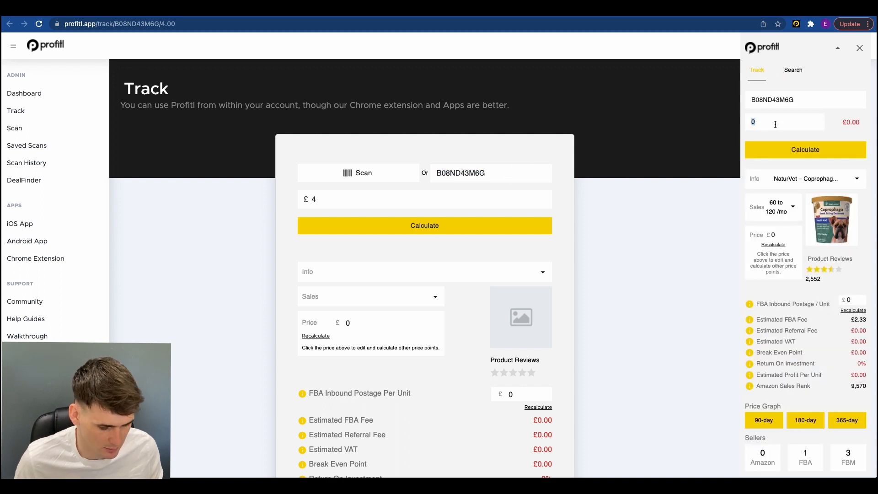
click(805, 148)
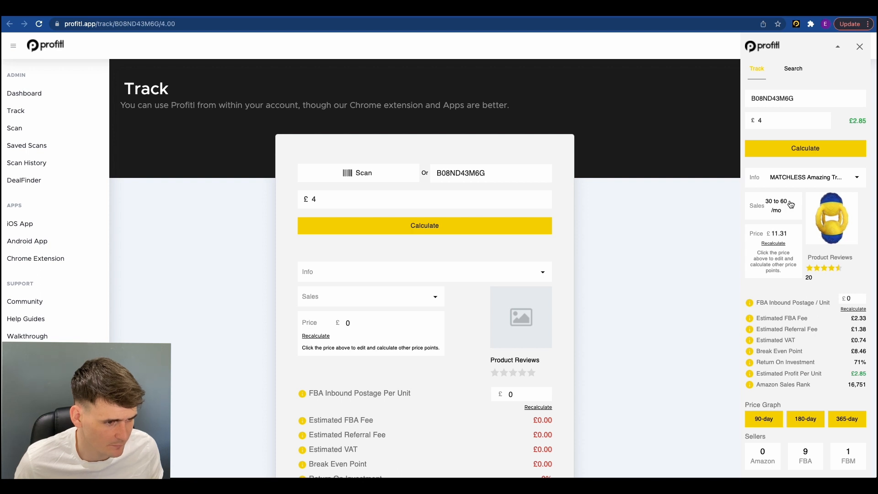
mouse_move(823, 282)
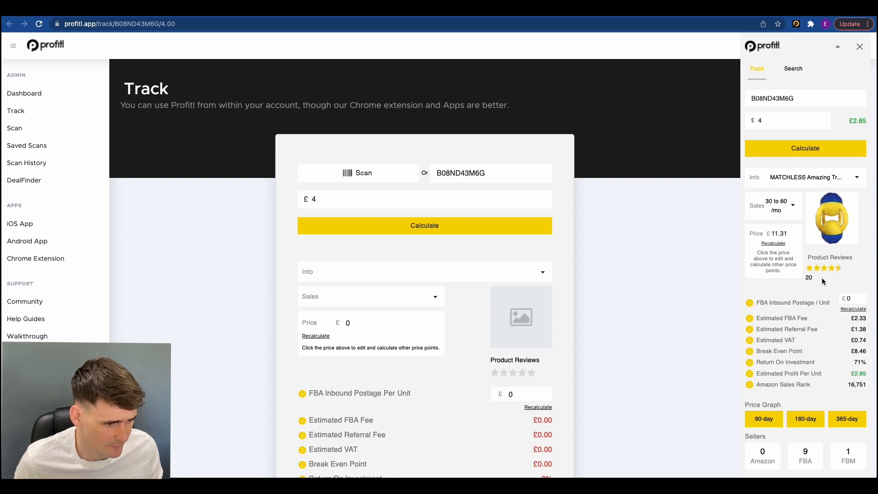
scroll(down, 3)
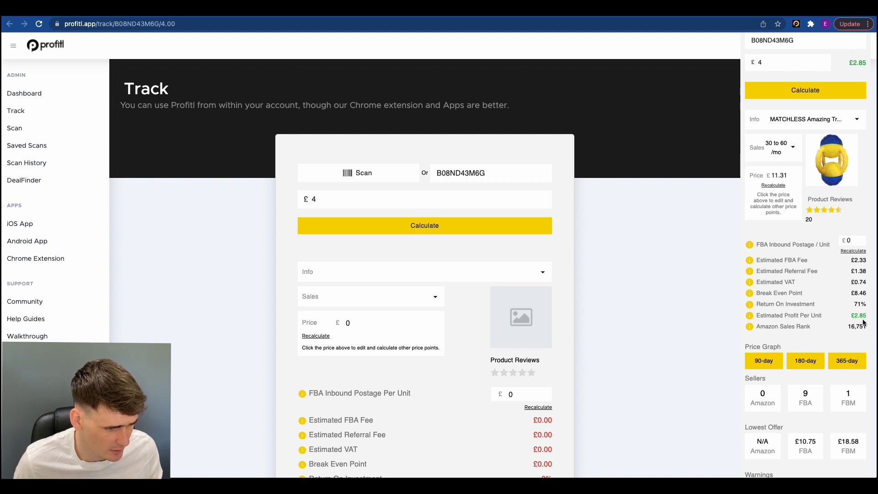
scroll(down, 3)
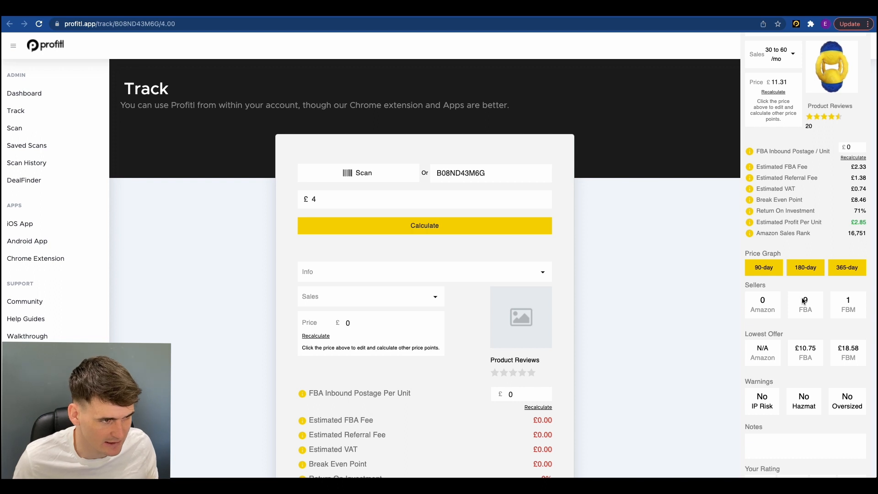
Display the 365-day price and sales rank chart for the MATCHLESS dog toy
click(847, 267)
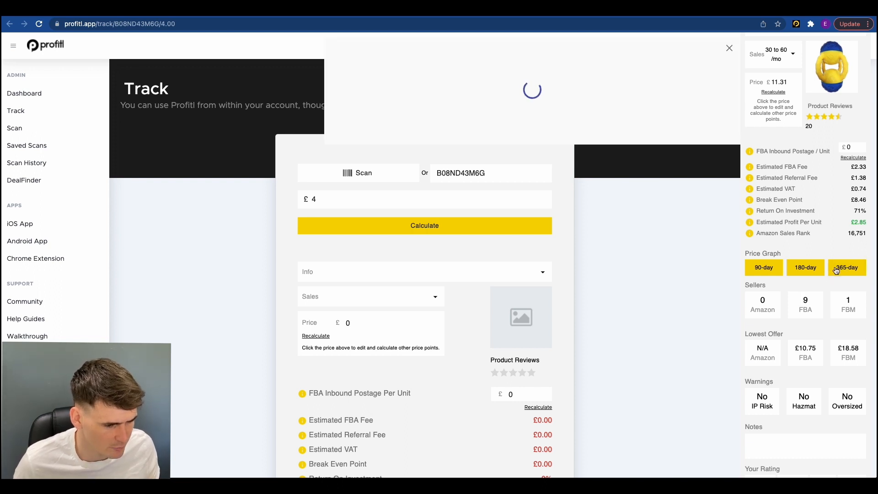
click(847, 267)
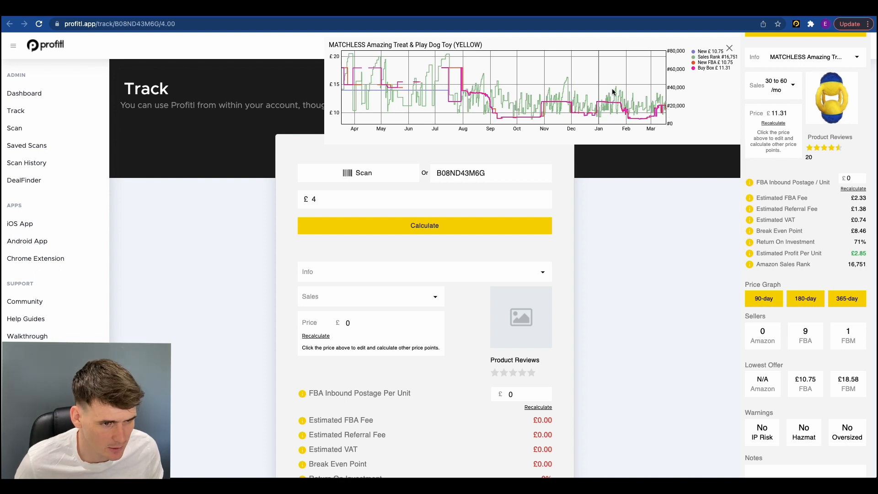
mouse_move(599, 100)
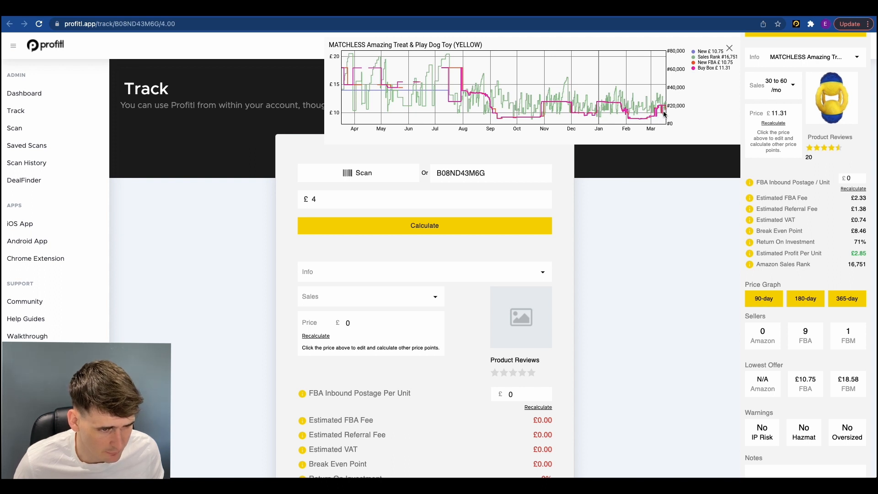
mouse_move(546, 112)
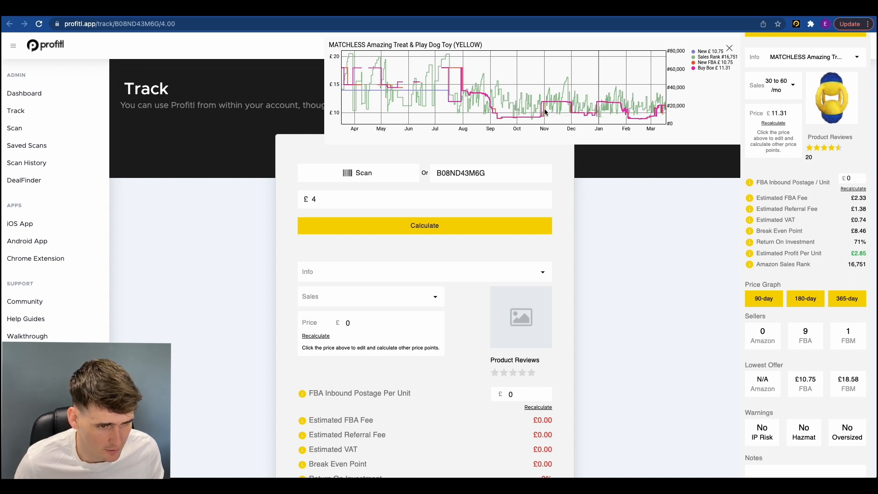